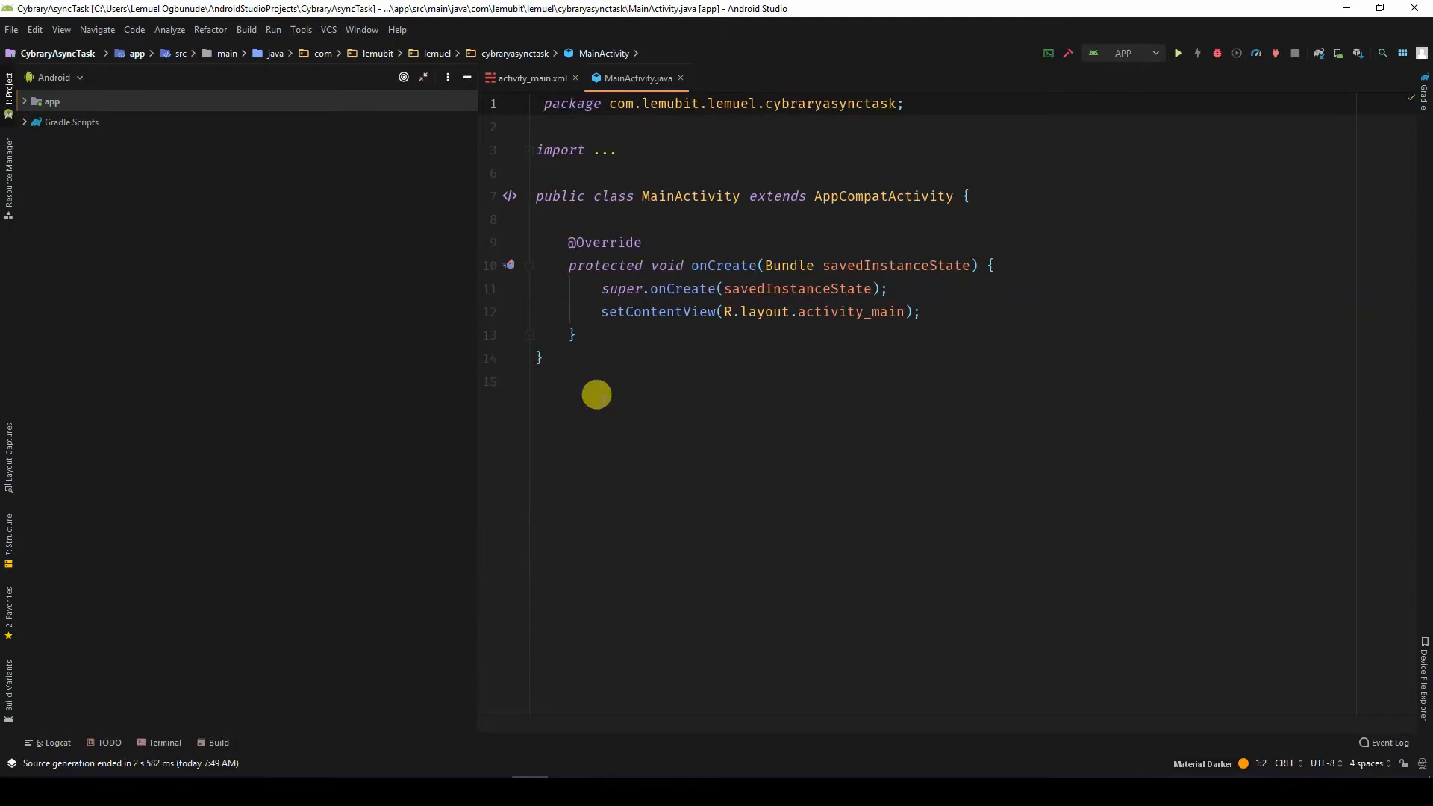
mouse_move(583, 332)
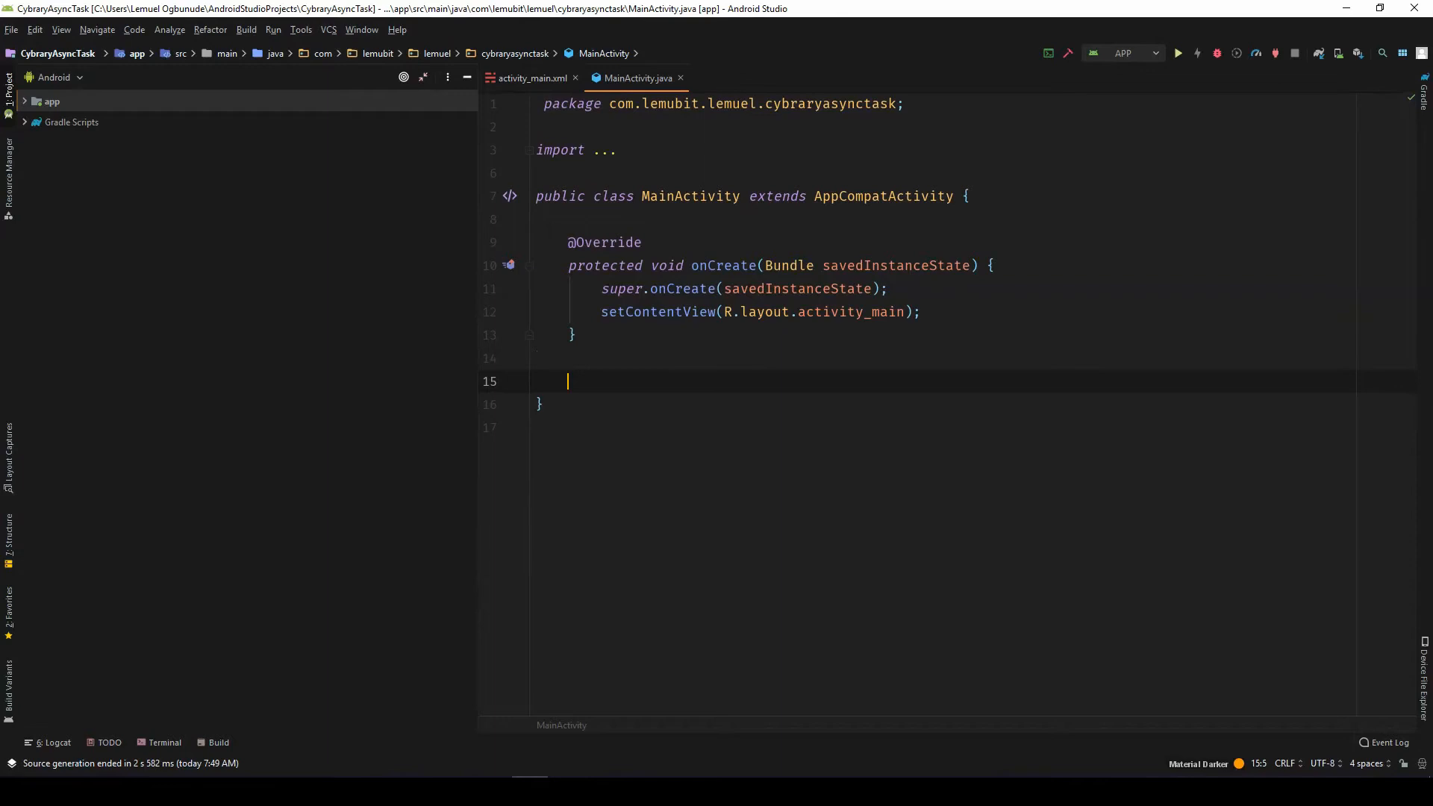
- Place the cursor on a blank line after onCreate inside the MainActivity class
left_click(665, 527)
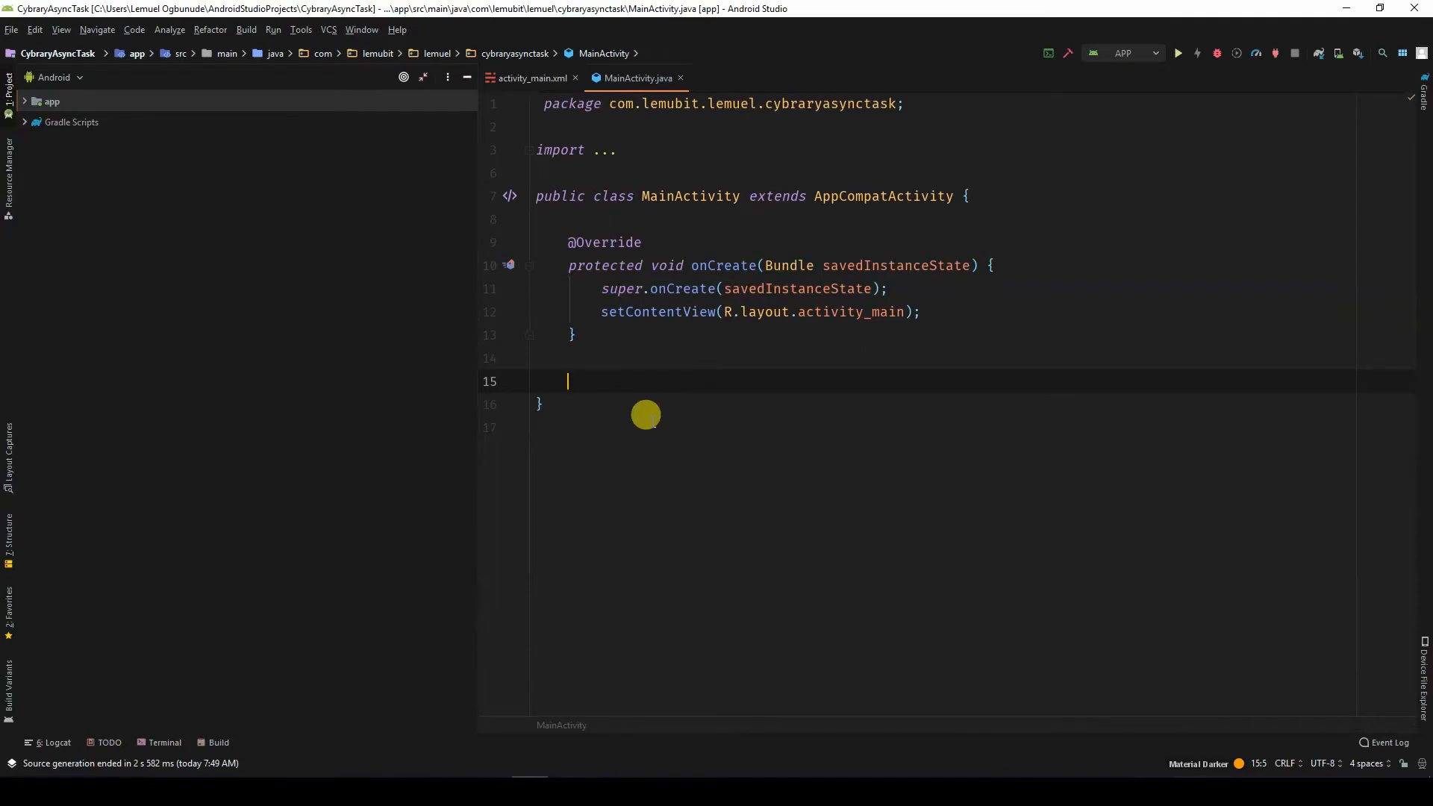
- Write heavyProcess() with Thread.sleep(3000) wrapped in a try/catch for InterruptedException
type("public void heavyProcess(")
type("Thread.sleep(3000);")
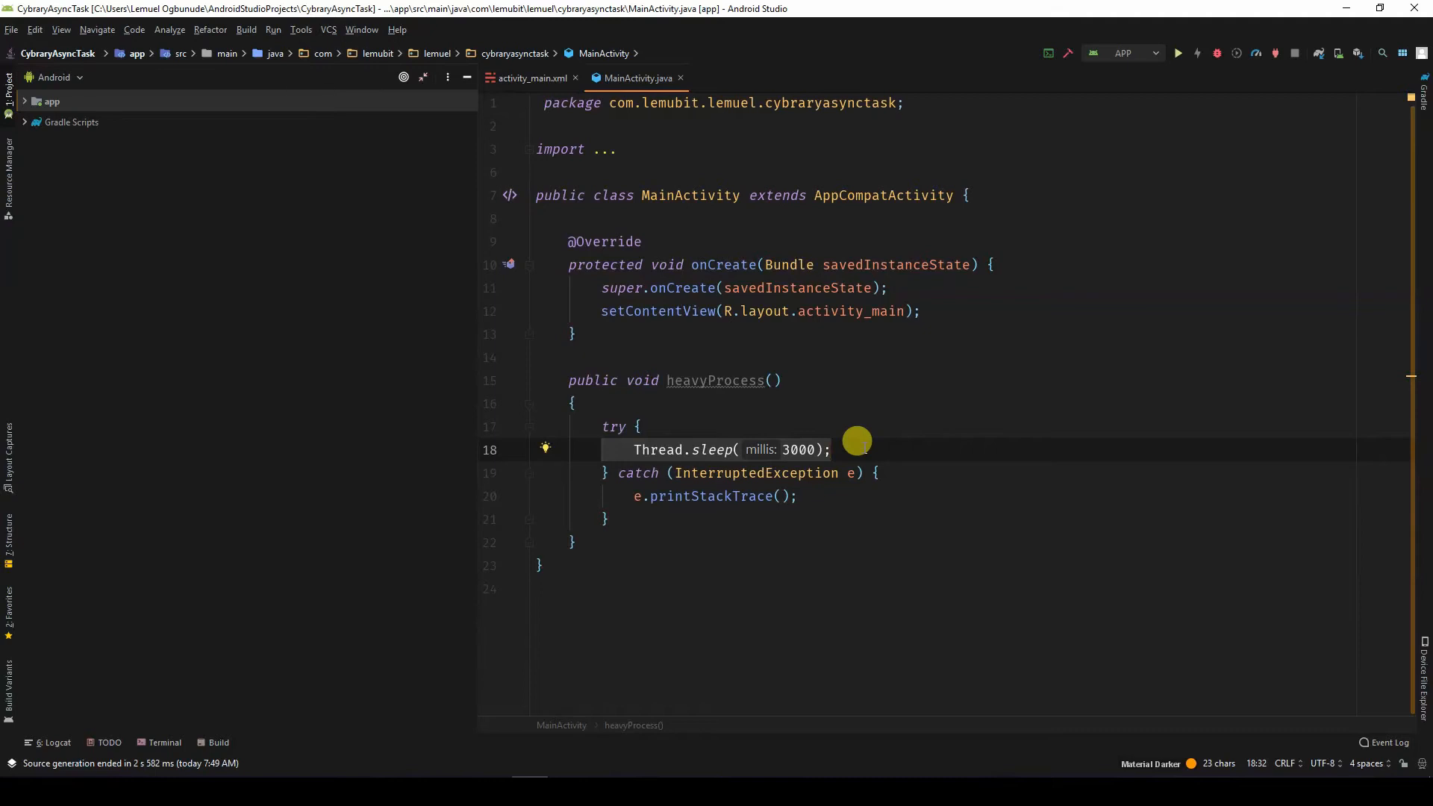
mouse_move(904, 288)
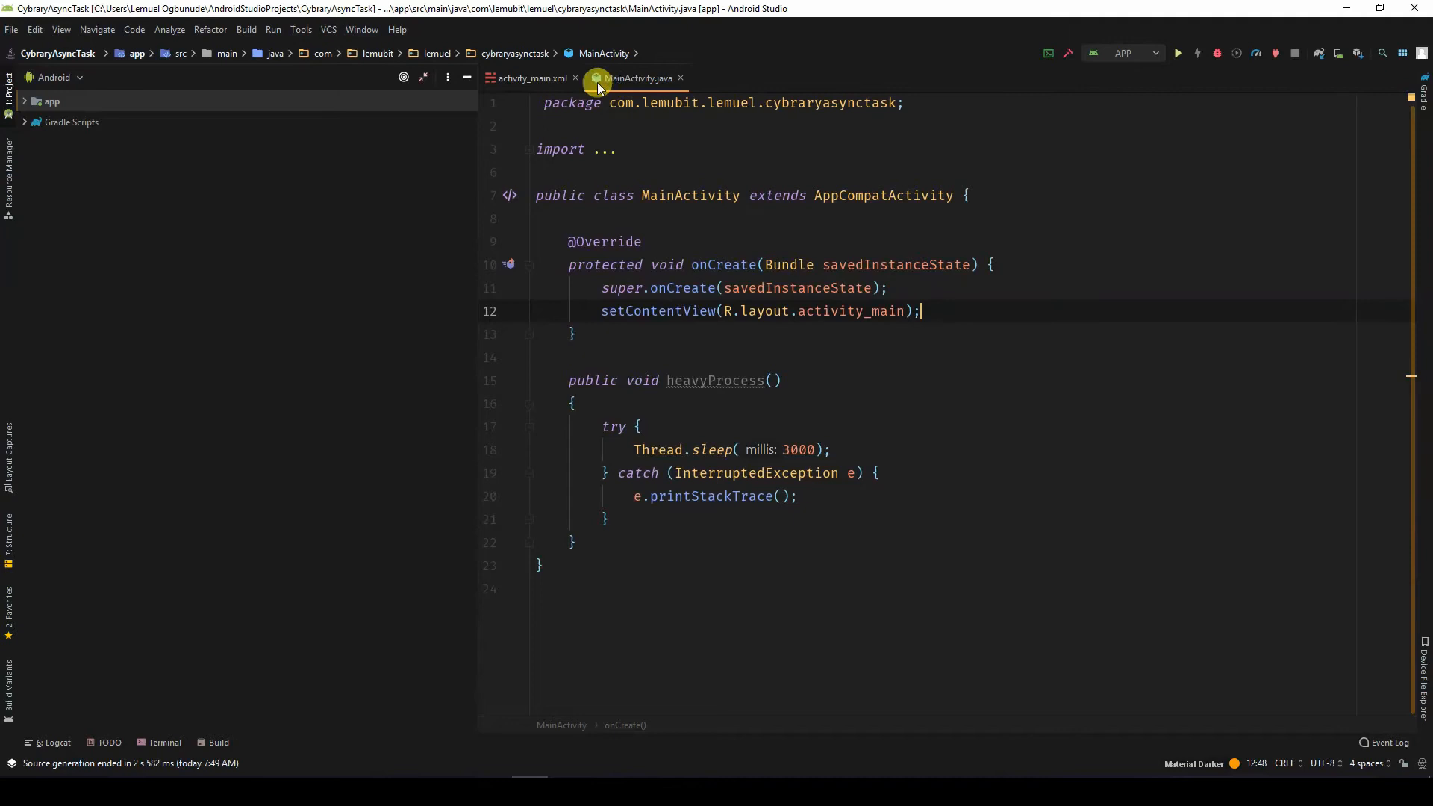
- Check the button's id in activity_main.xml, then wire it in MainActivity with a Hi!!! toast listener
left_click(527, 78)
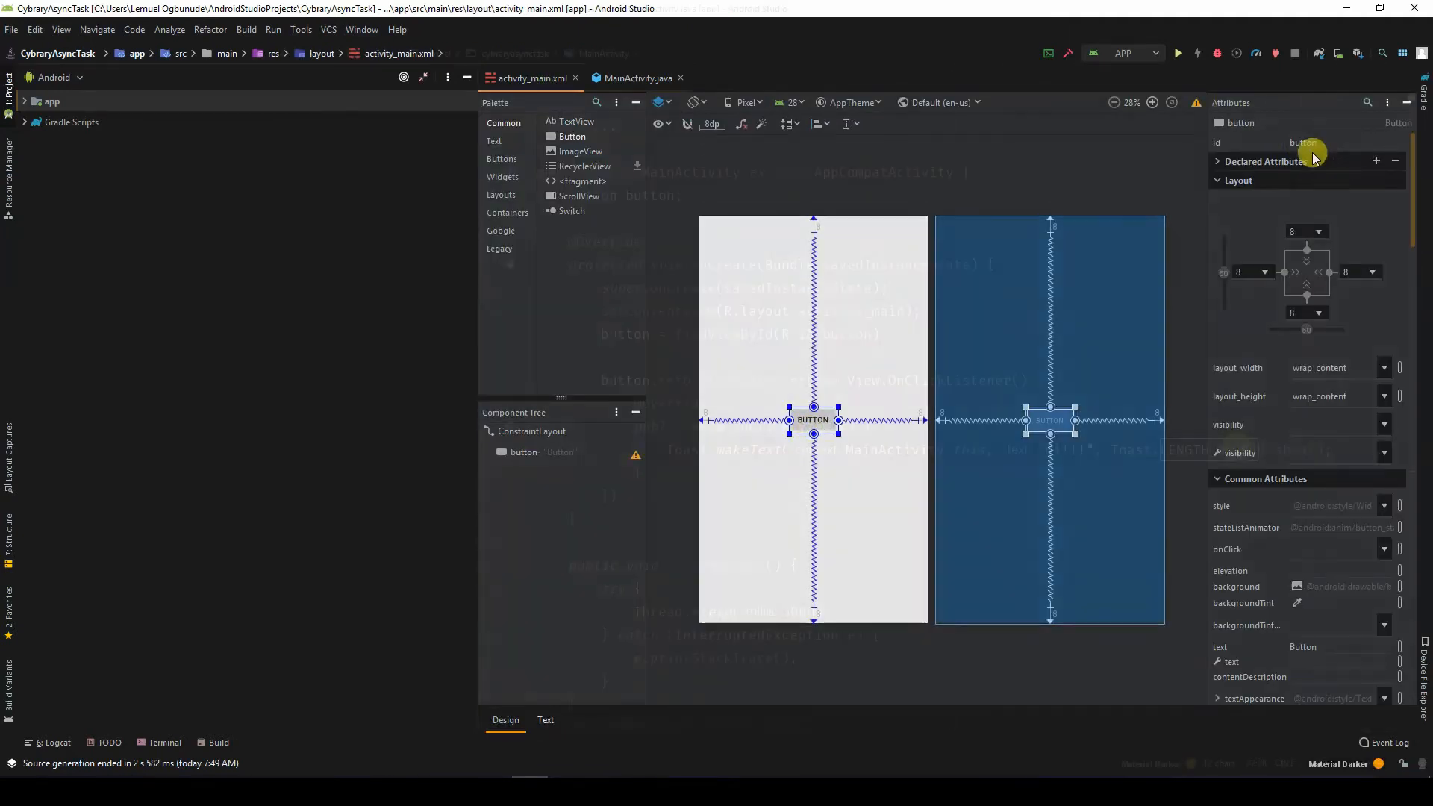
left_click(636, 77)
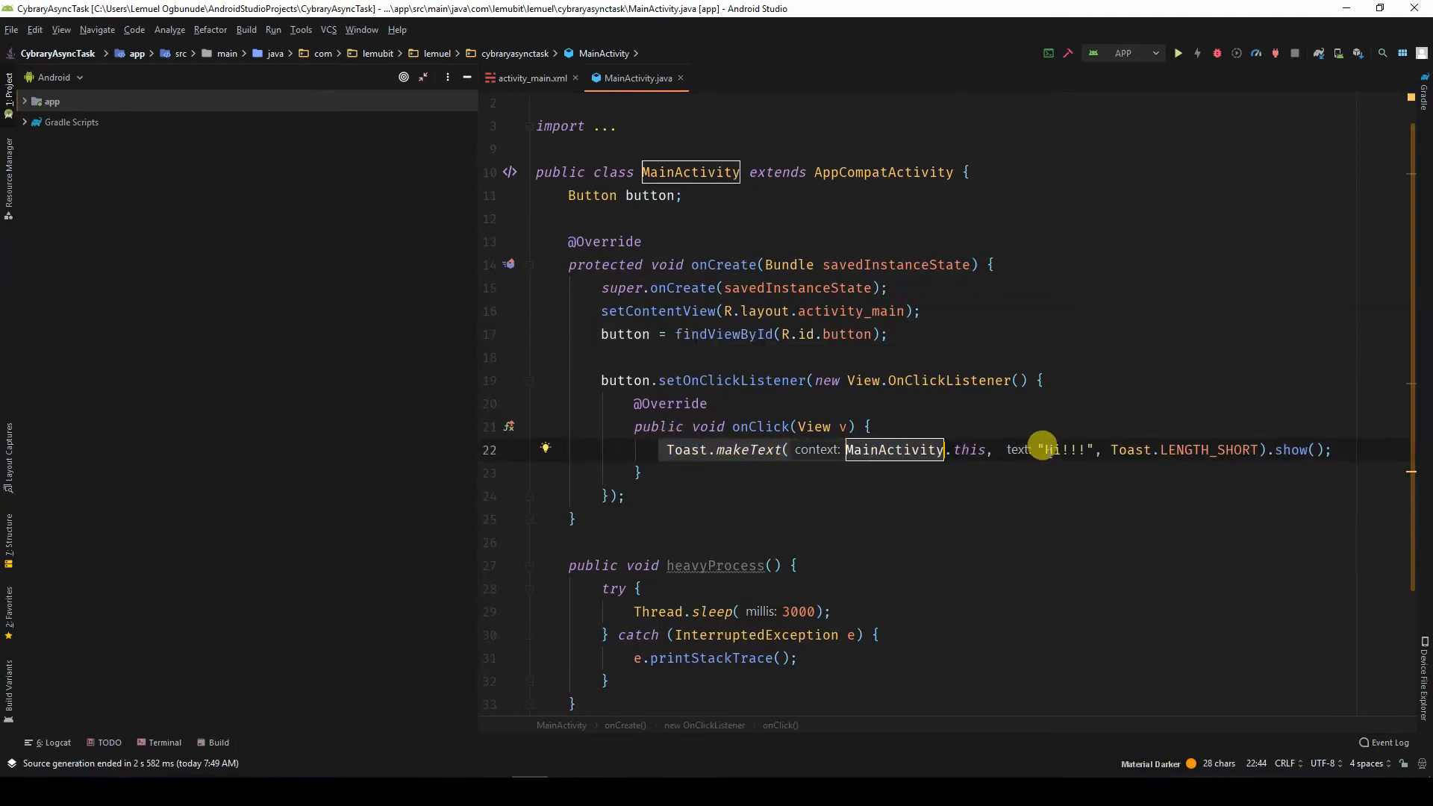
- Add the I'm Done!! toast to heavyProcess and run the app on the emulator
left_click(1178, 52)
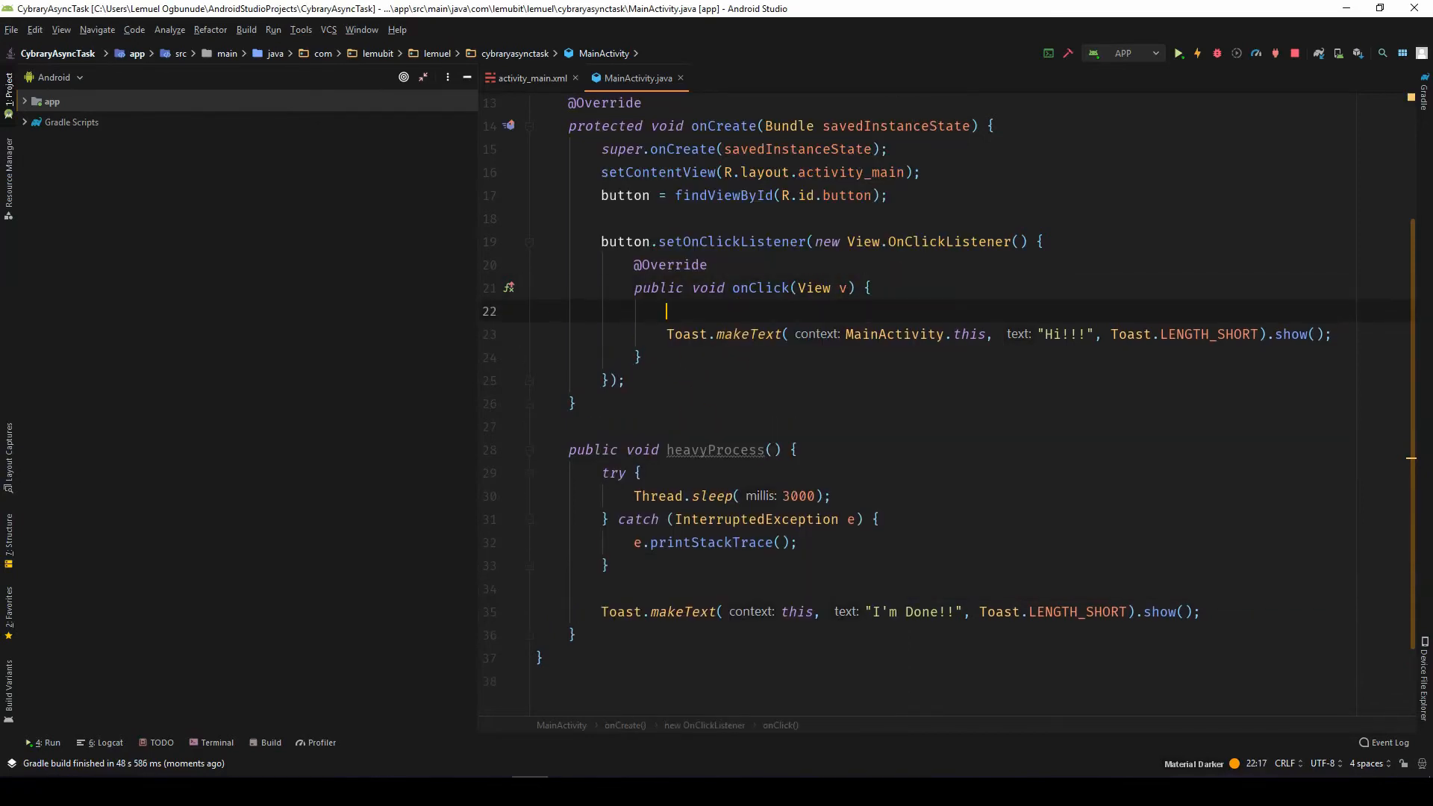
type("heavyProcess();")
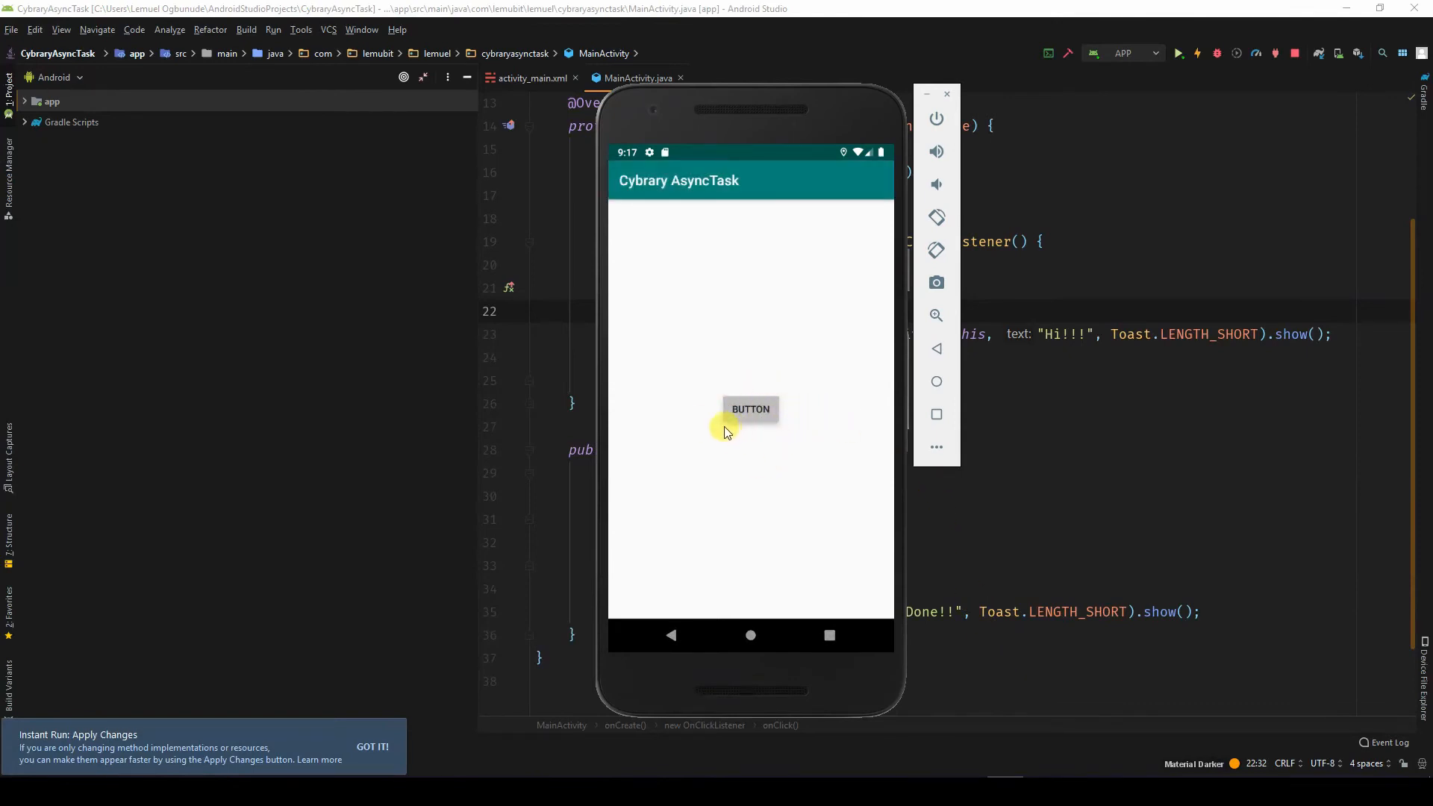
- Tap the app's BUTTON in the emulator and rerun the app
left_click(751, 409)
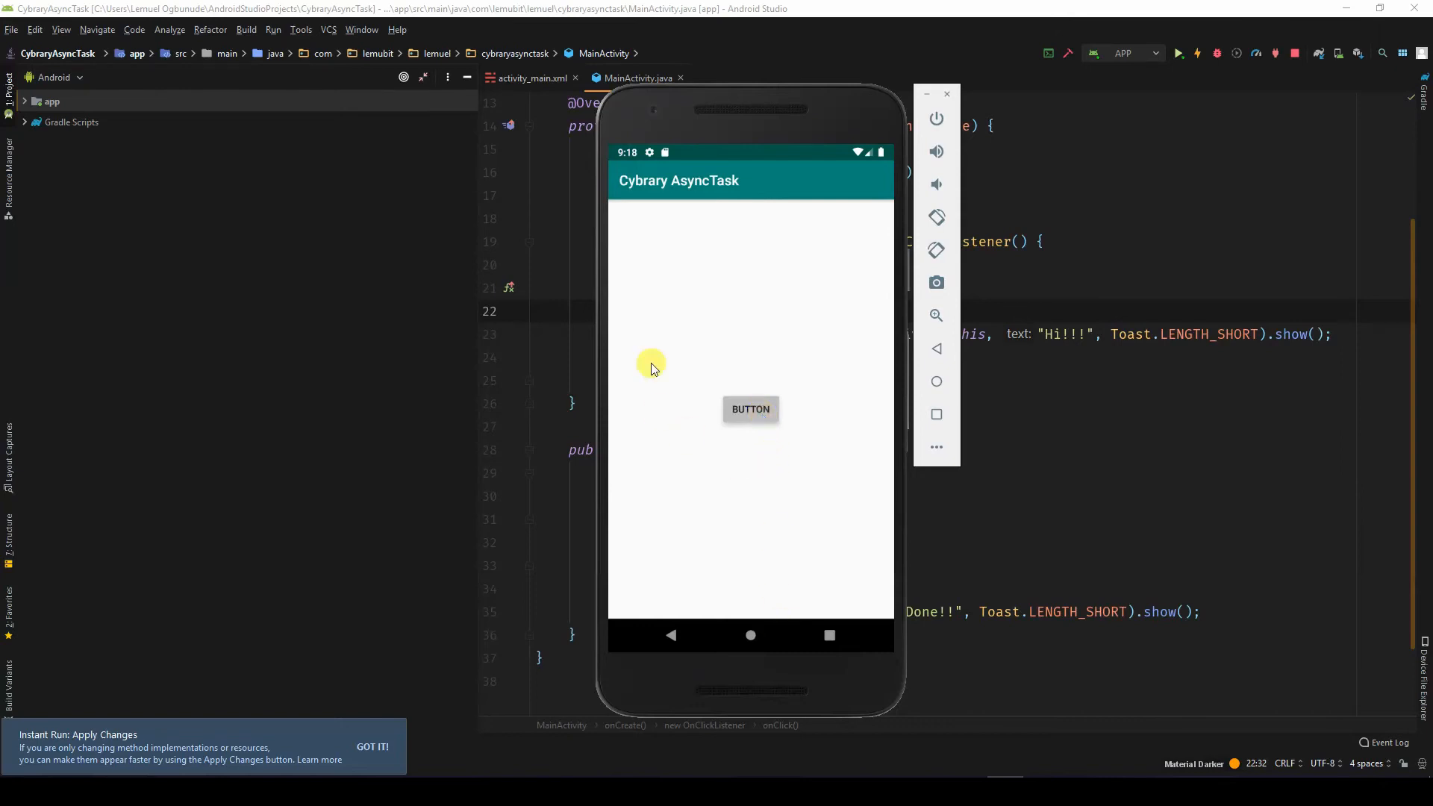
mouse_move(776, 529)
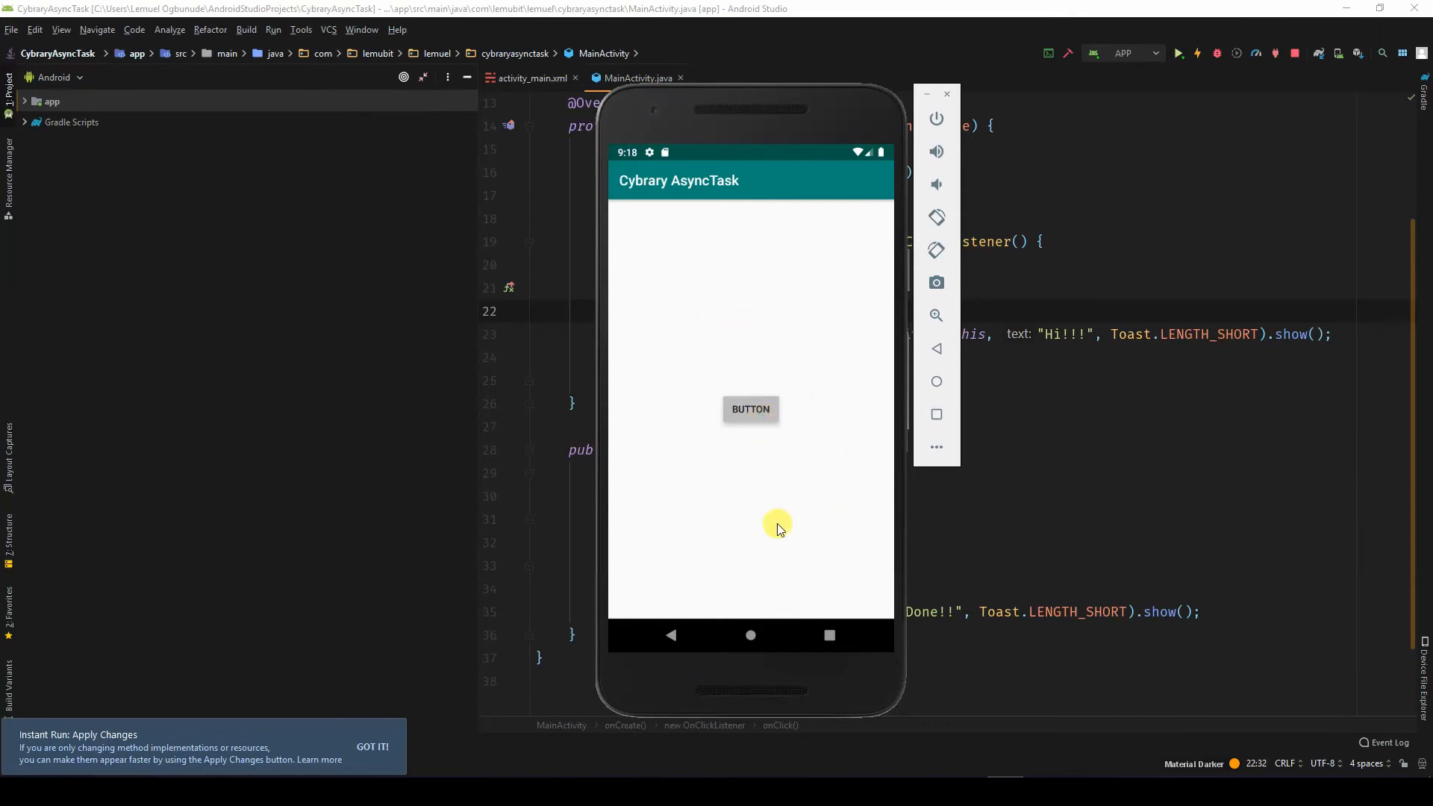
mouse_move(817, 547)
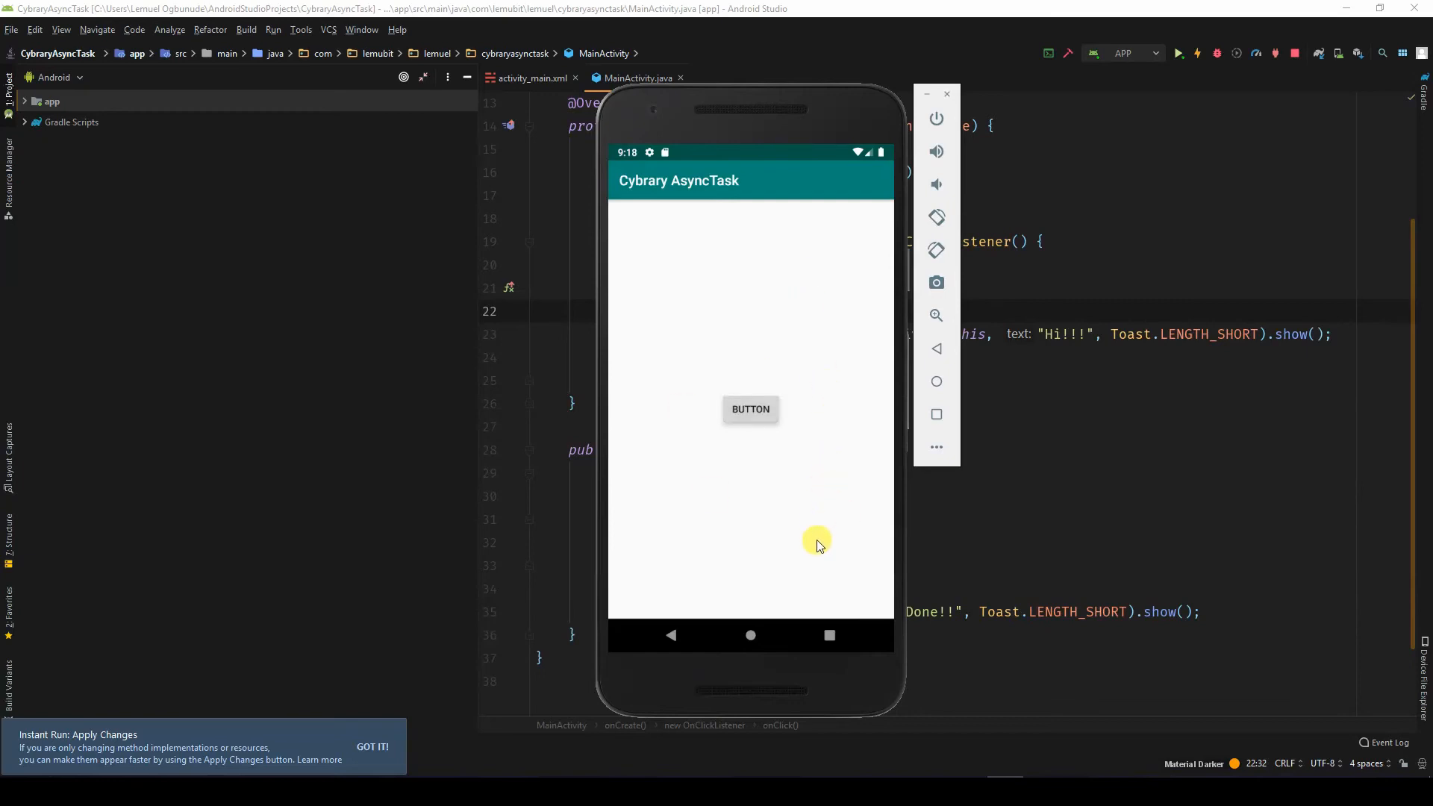
mouse_move(900, 483)
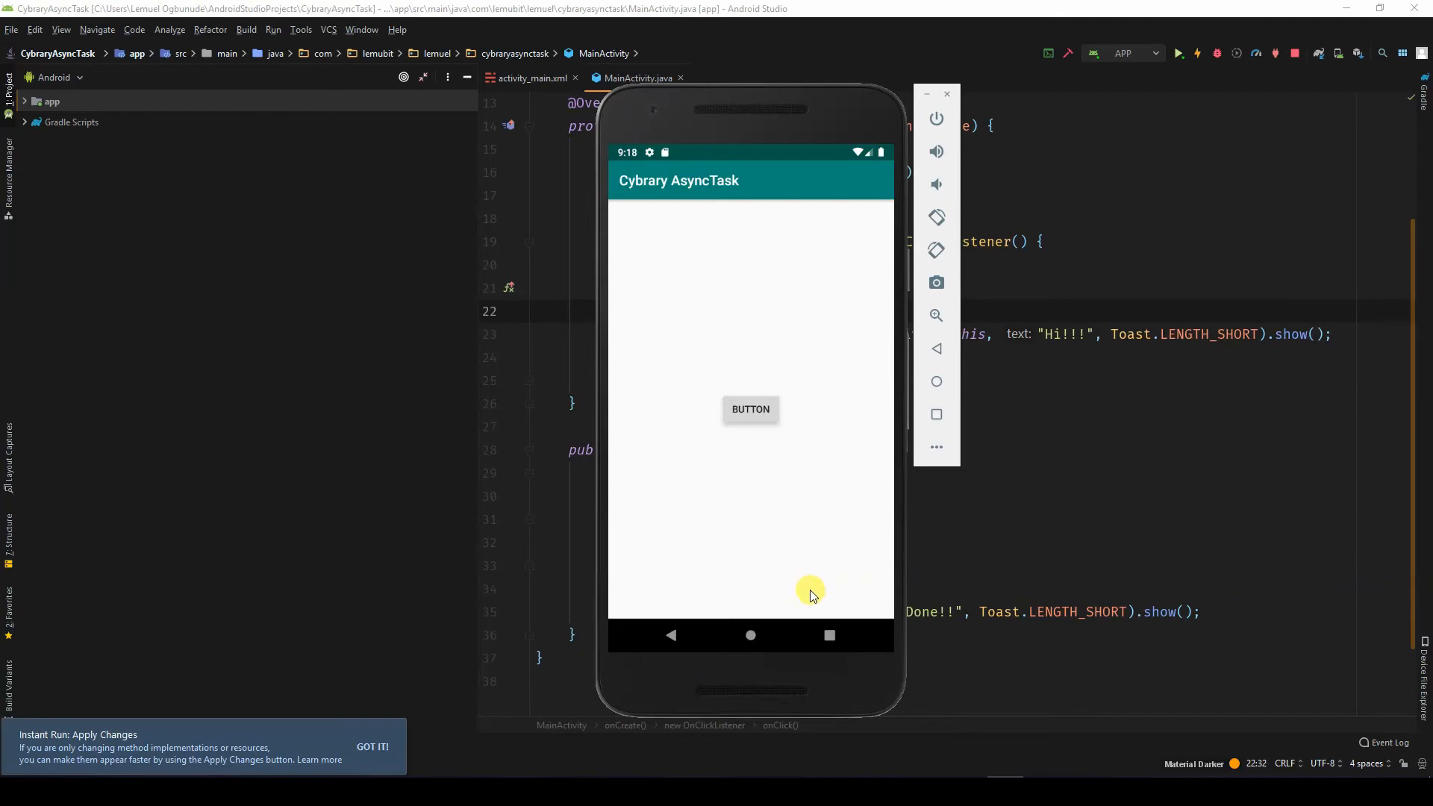
mouse_move(768, 610)
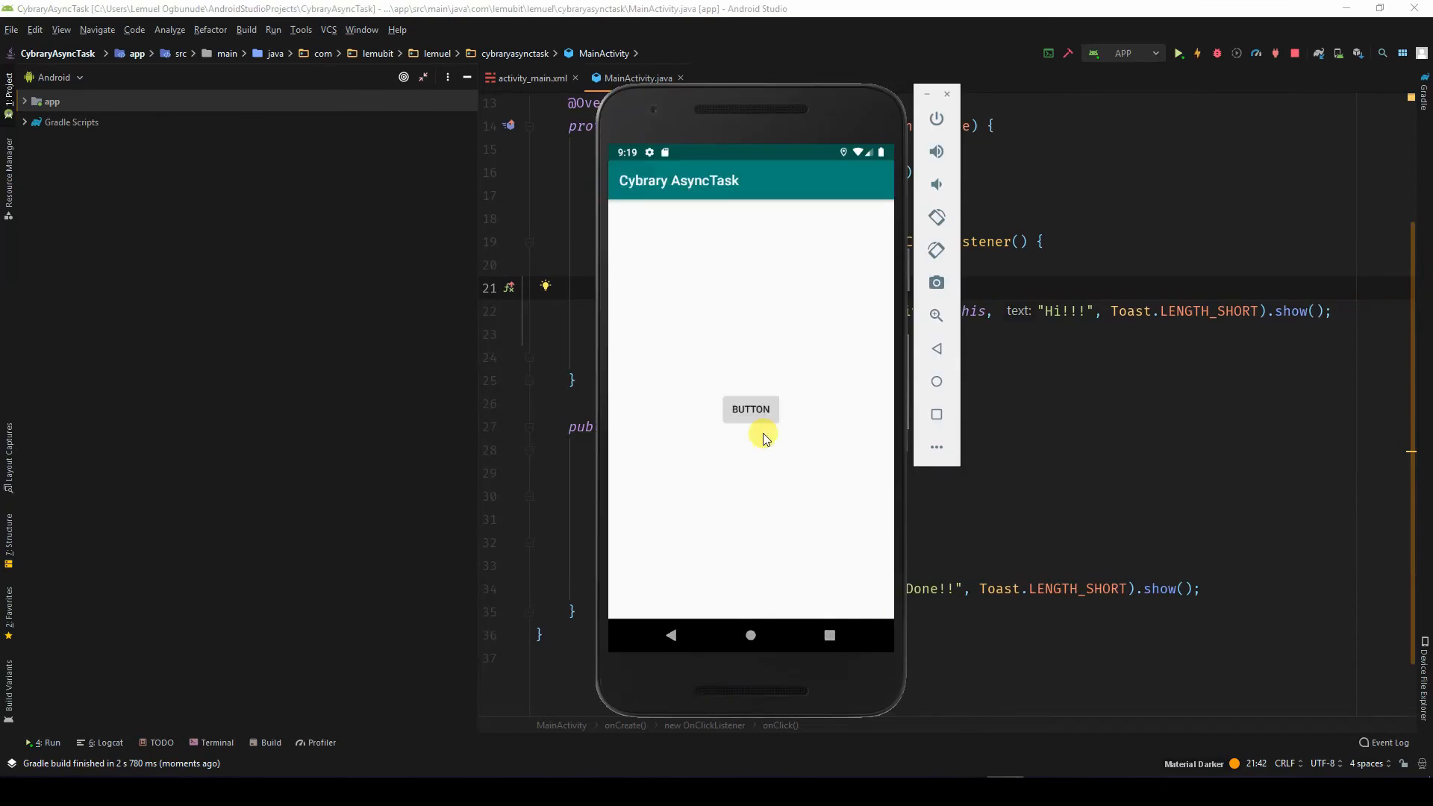
- Tap BUTTON in the emulator to show the Hi!!! toast
left_click(751, 409)
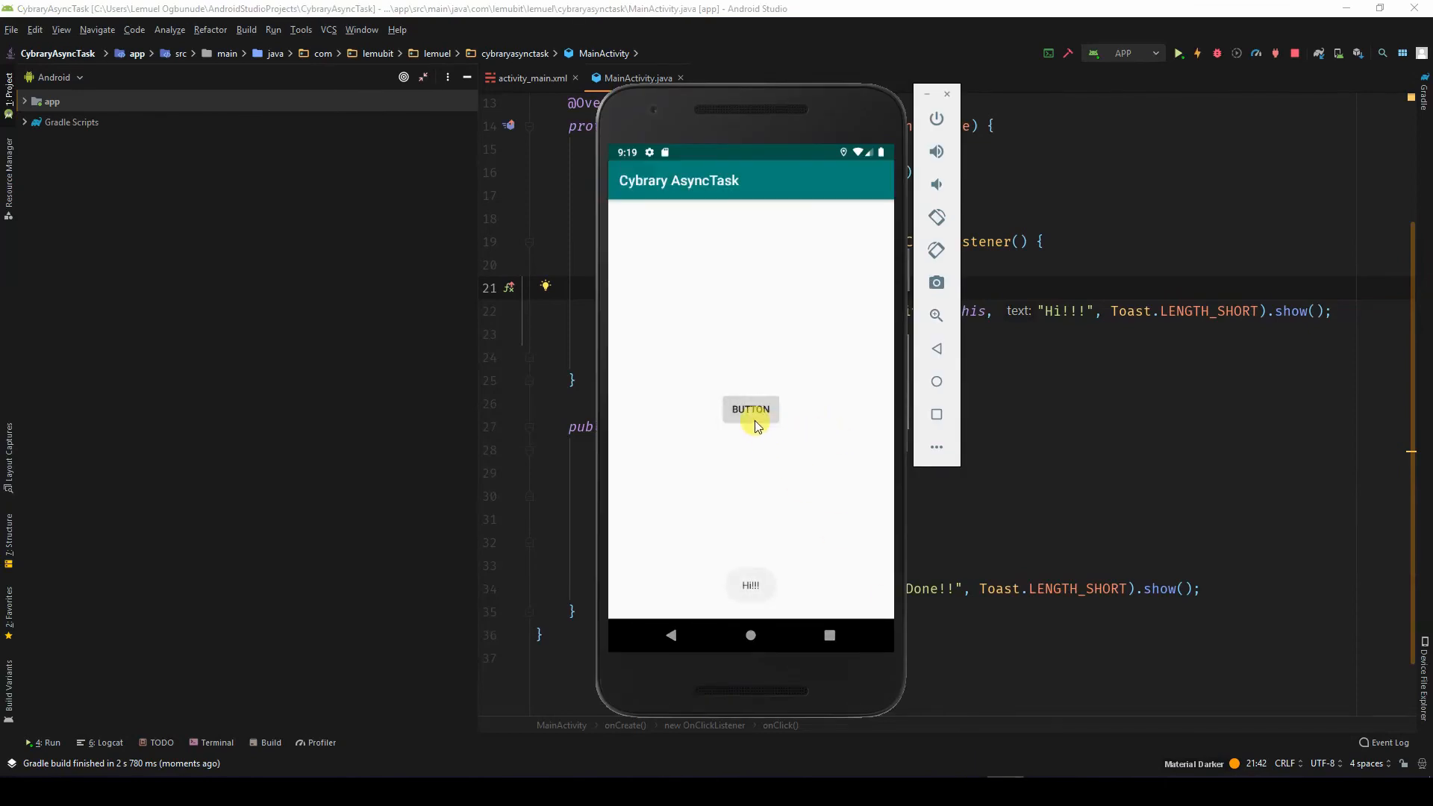
mouse_move(842, 444)
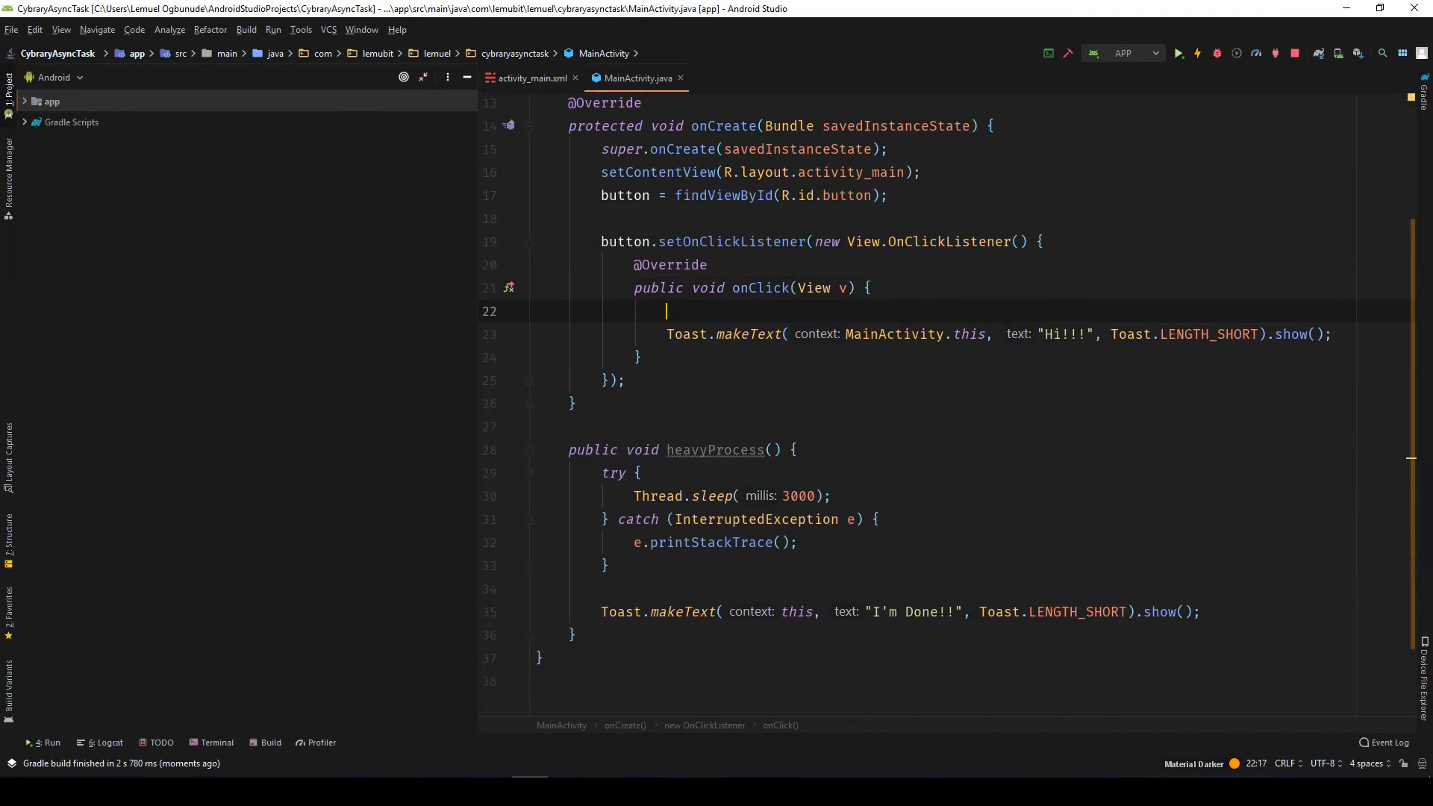
- Insert heavyProcess(); above the Toast.makeText call in onClick
type("heavyProcess();")
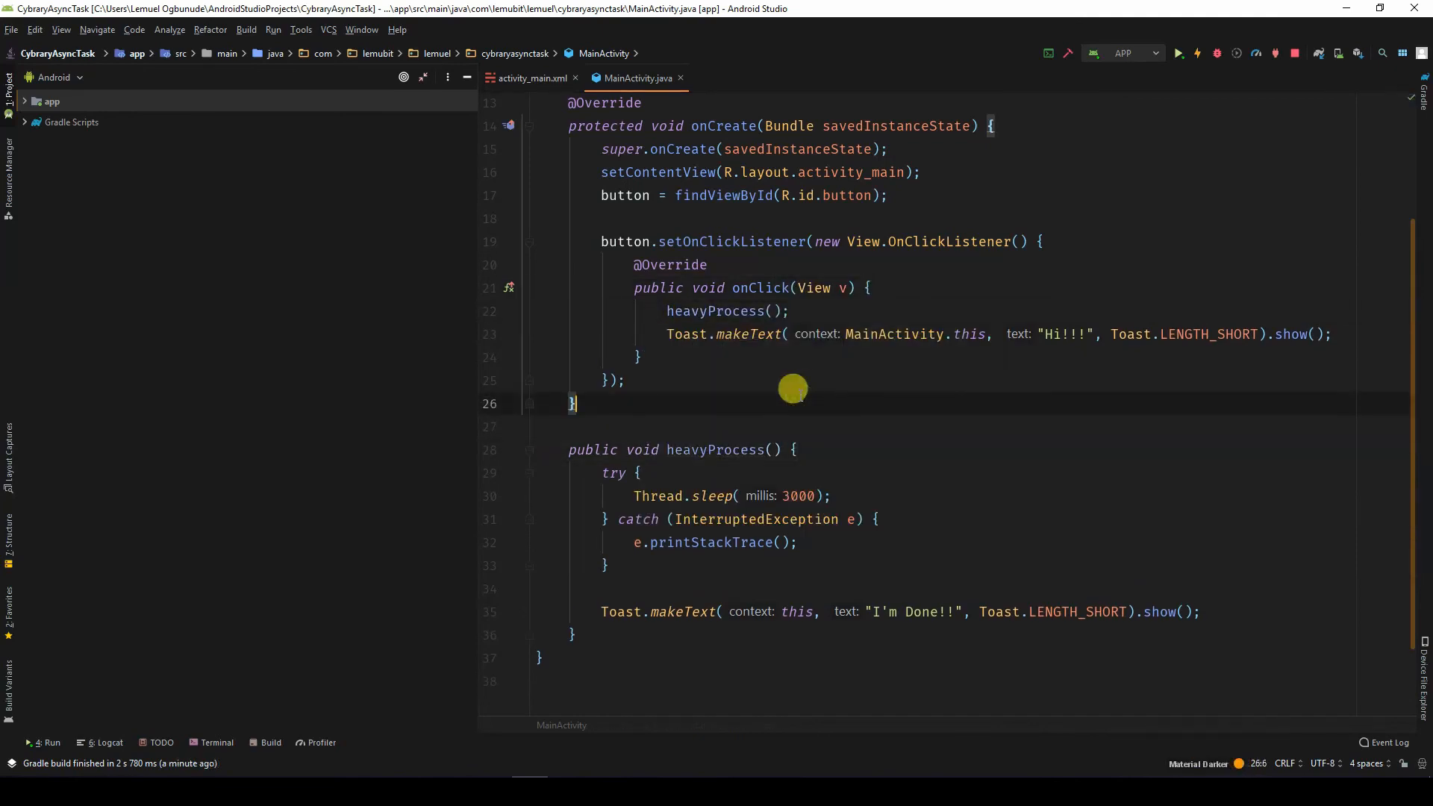
left_click(1023, 598)
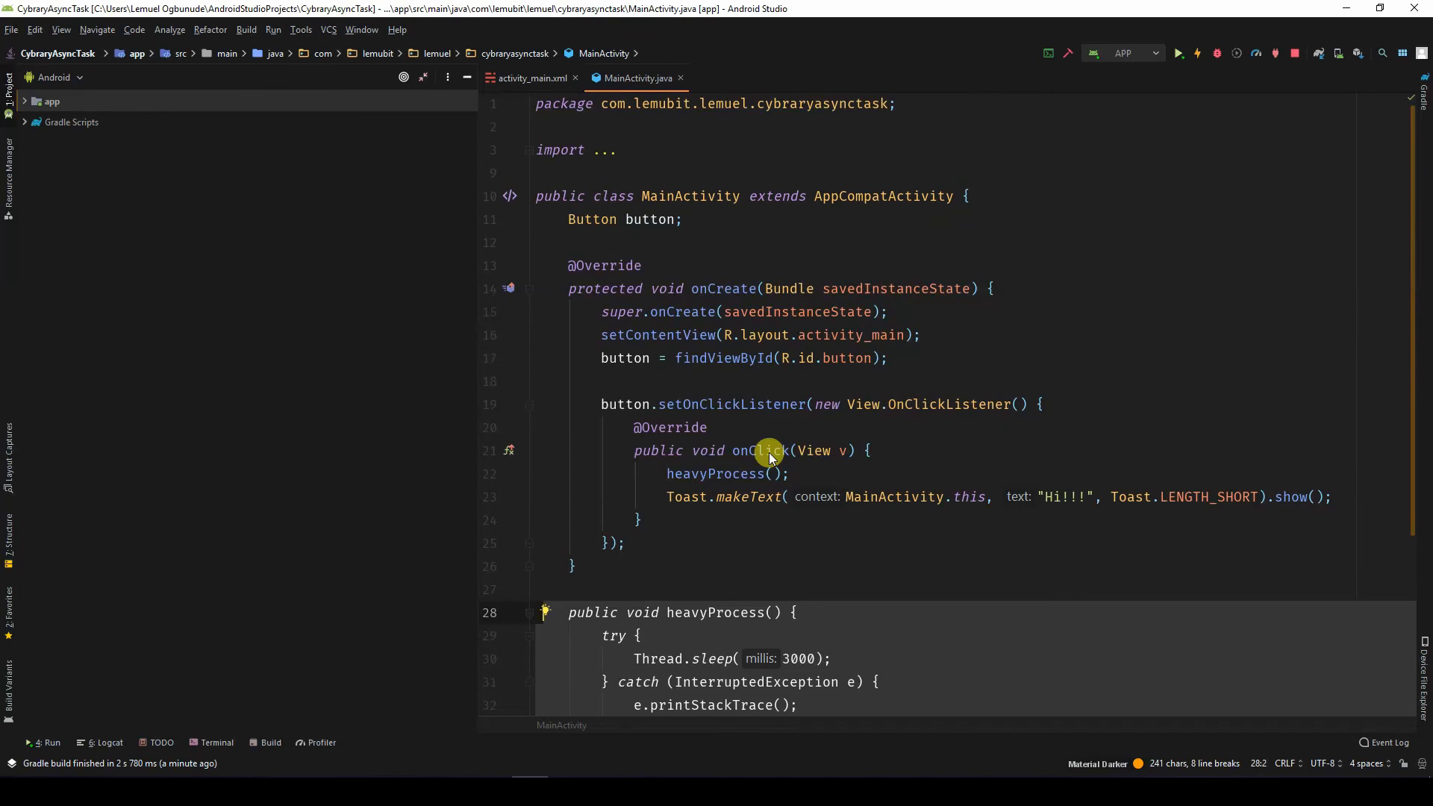
mouse_move(793, 343)
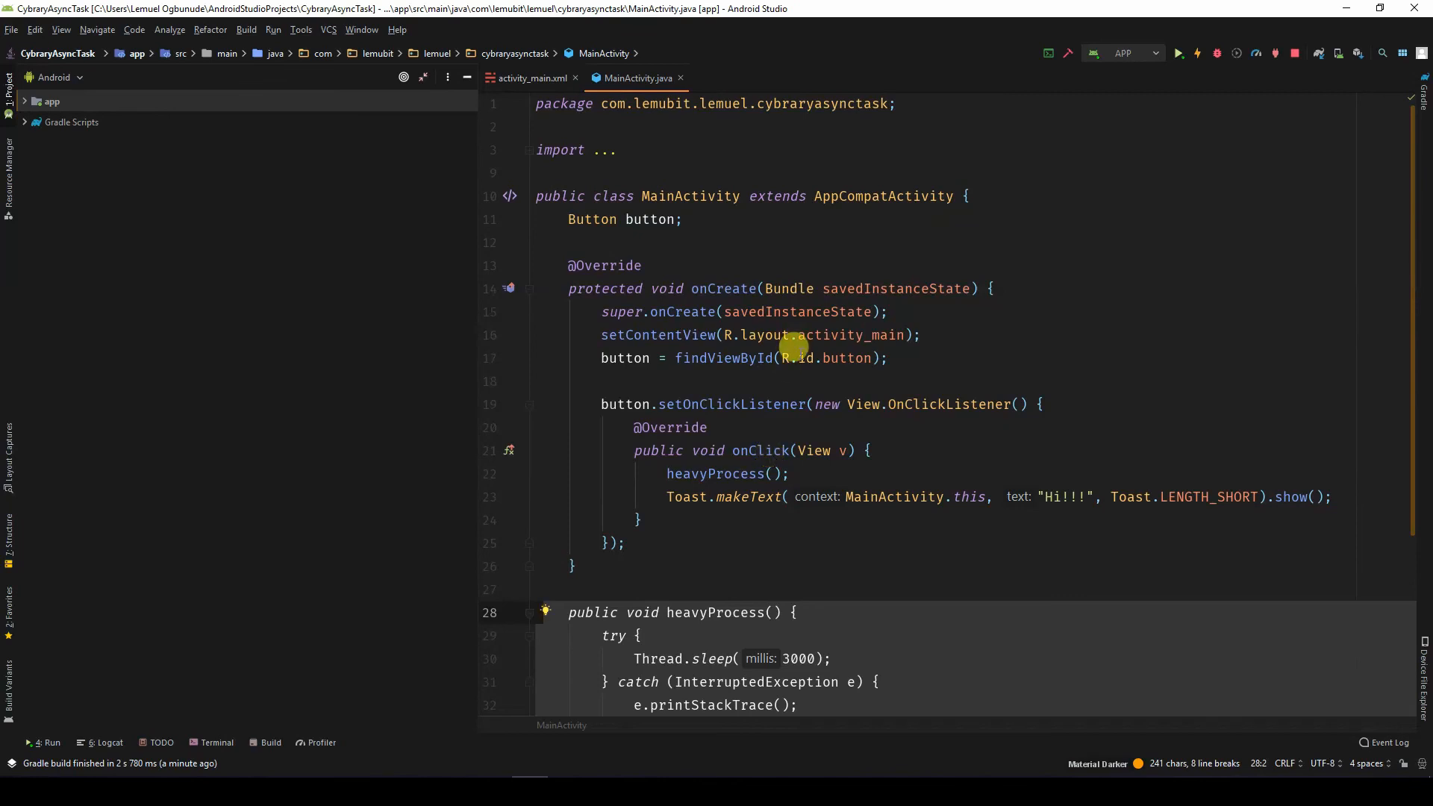